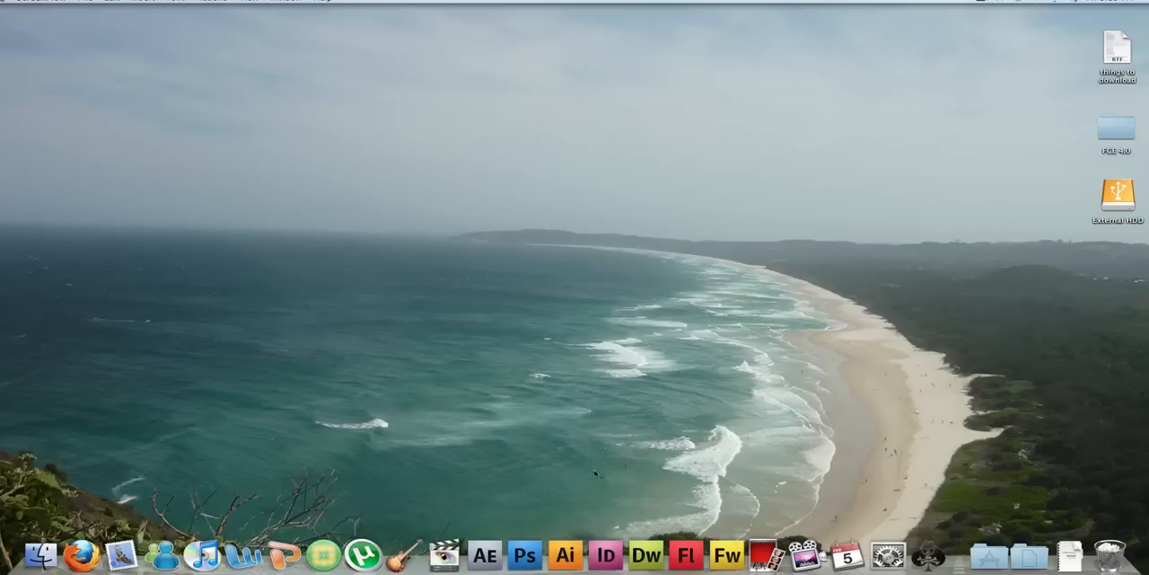
mouse_move(443, 553)
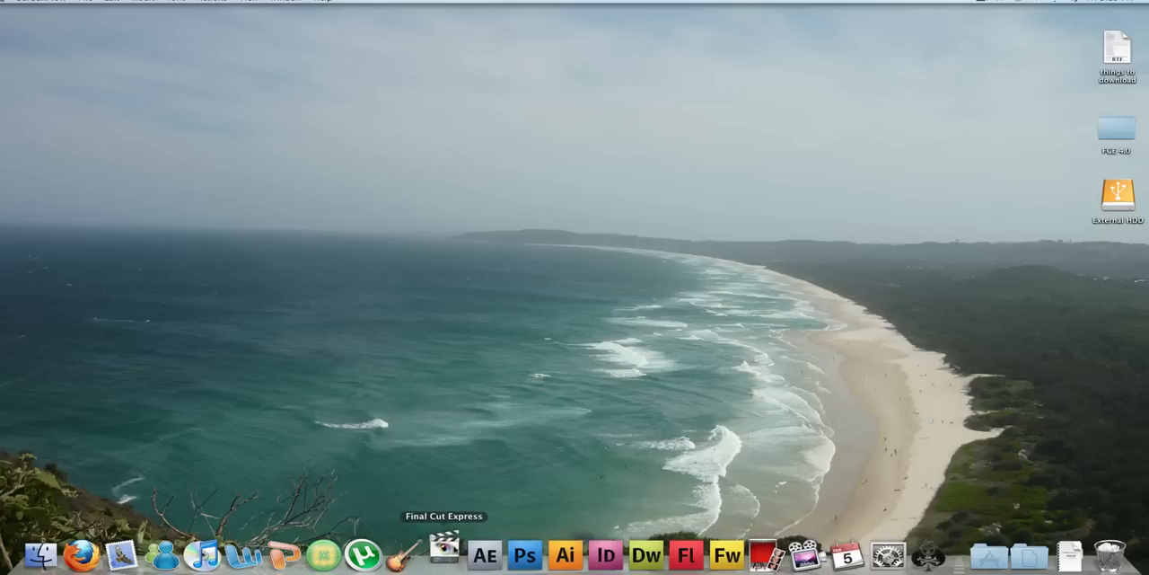
mouse_move(564, 554)
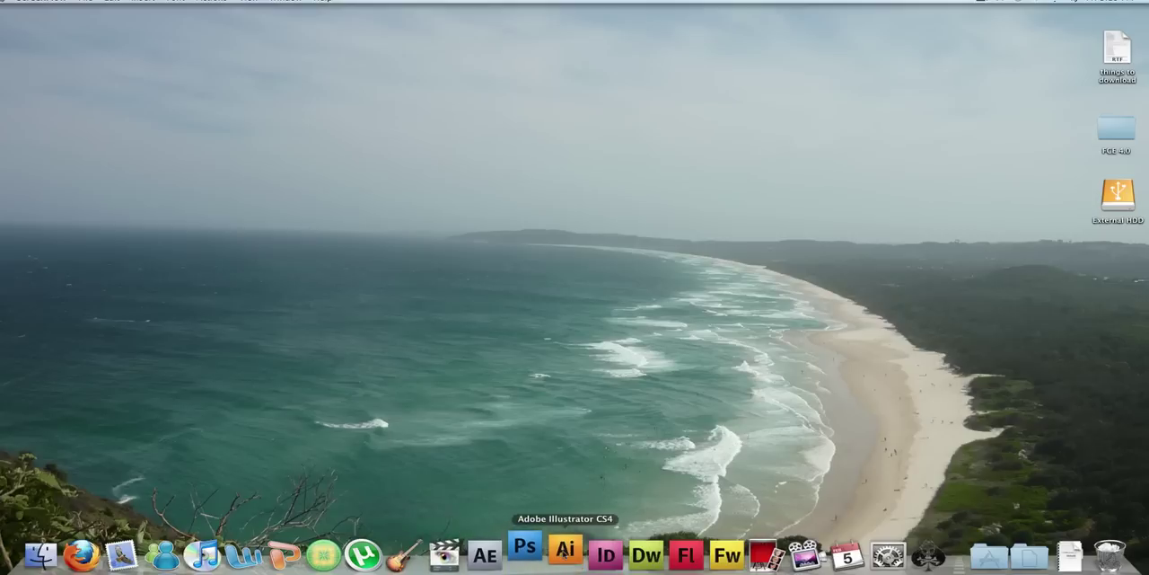
mouse_move(362, 553)
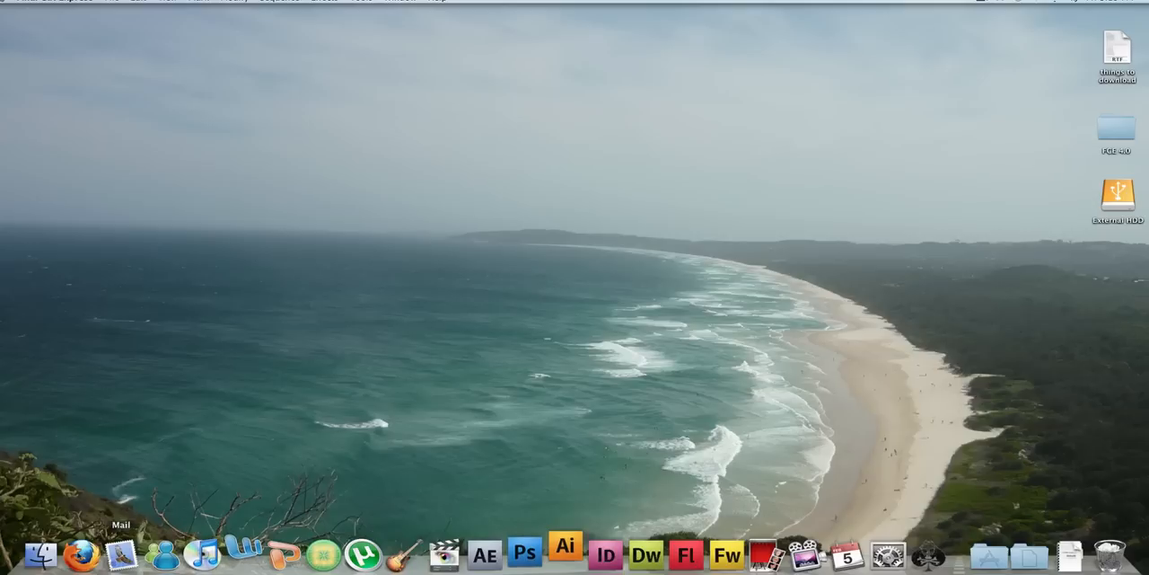
mouse_move(88, 553)
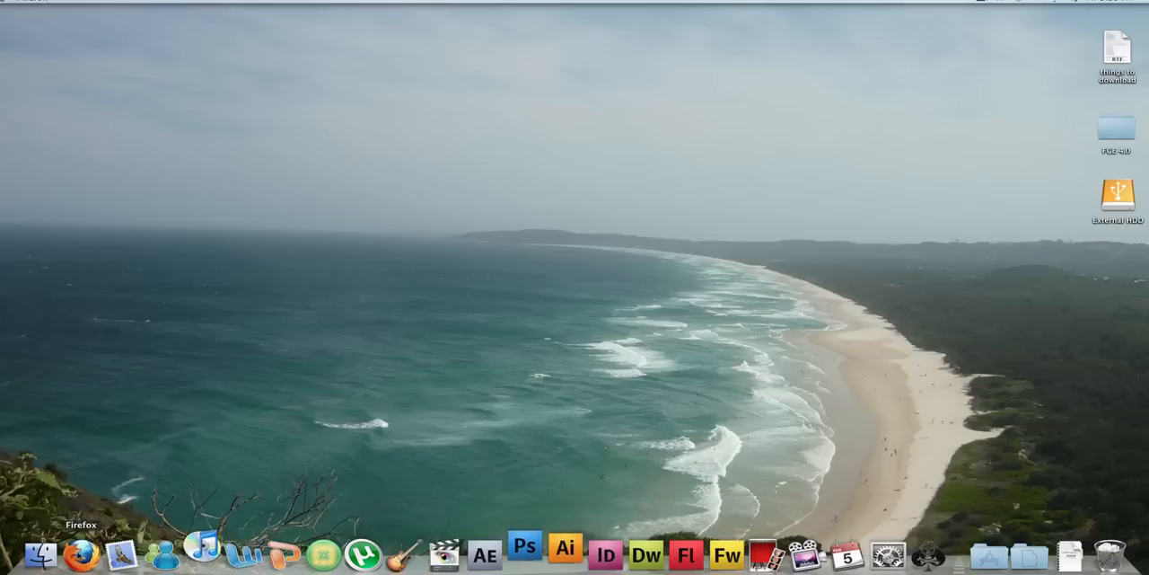
- Launch Firefox and iTunes from the Dock, then filter the library to the artist Bat For Lashes
left_click(86, 553)
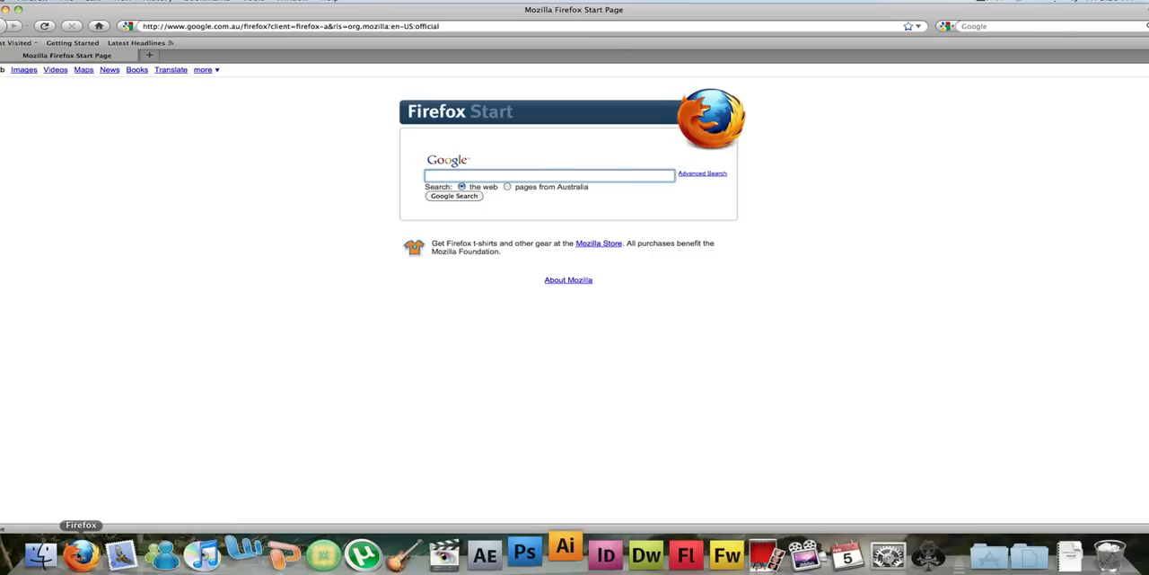
left_click(205, 553)
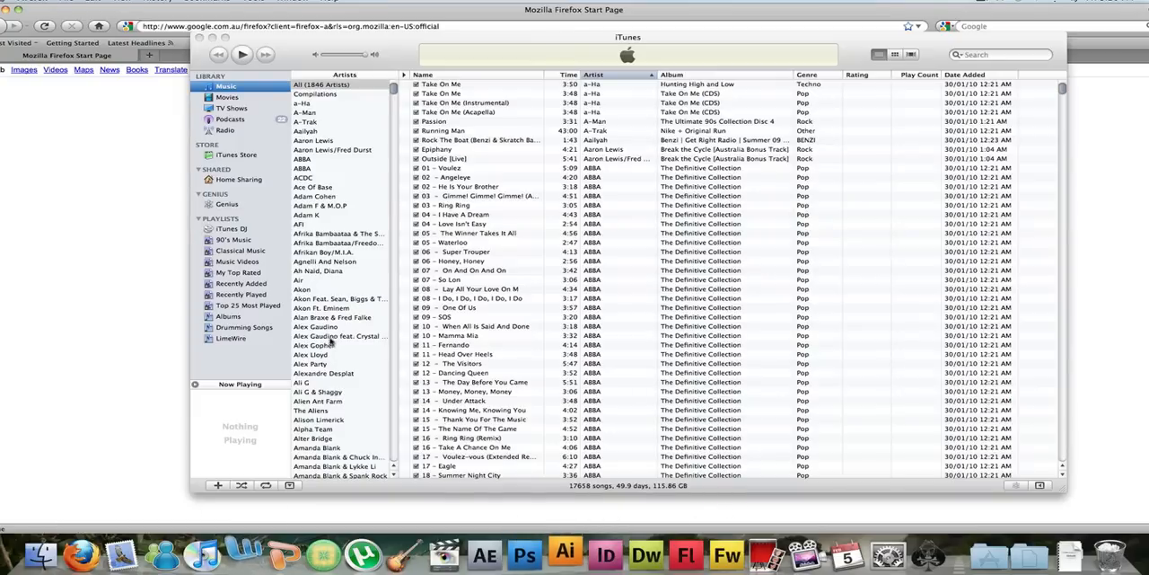
scroll("down", 3)
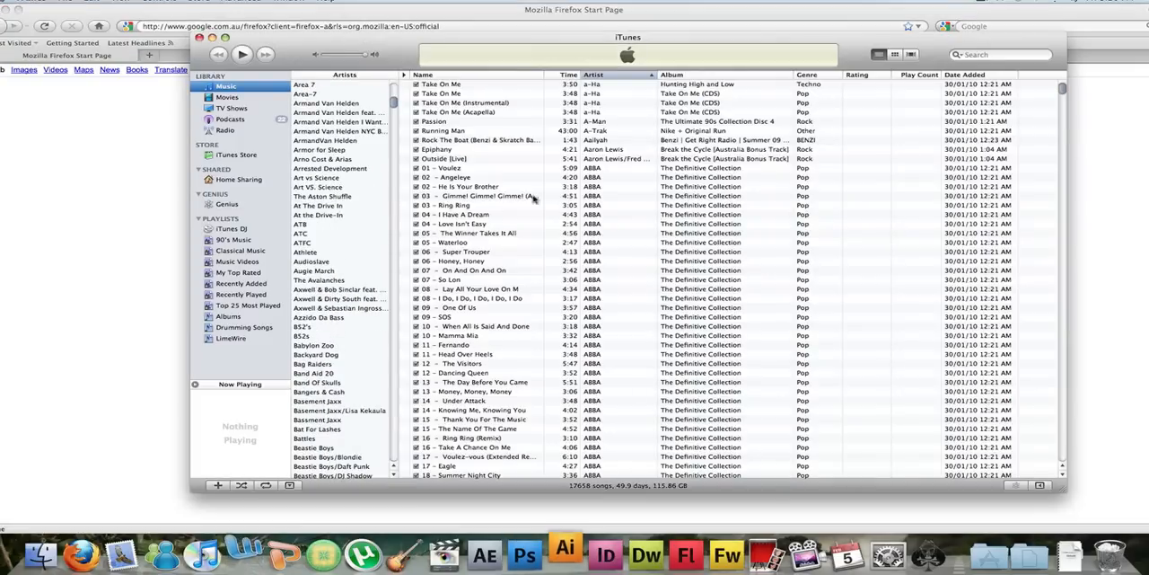
left_click(316, 428)
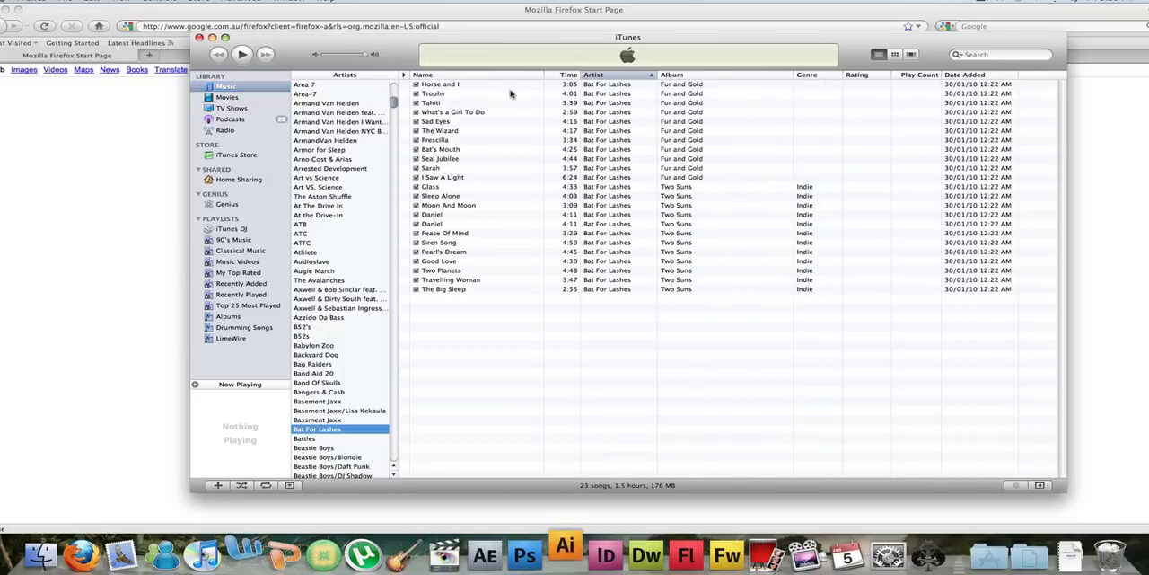
left_click(431, 216)
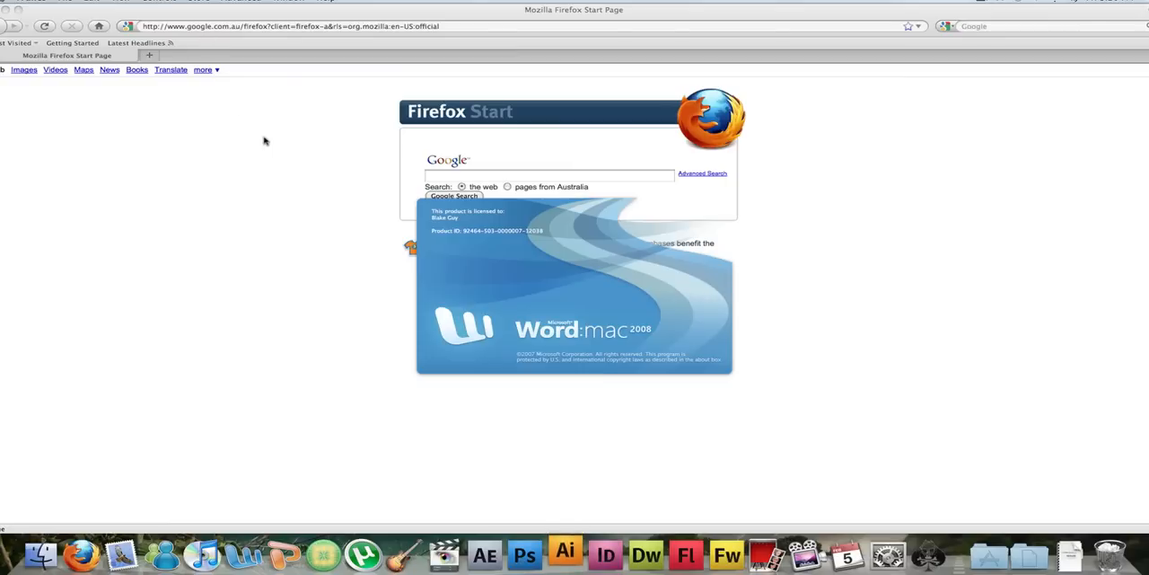
- Launch Final Cut Express and Photoshop from the Dock while the editing project loads
left_click(564, 553)
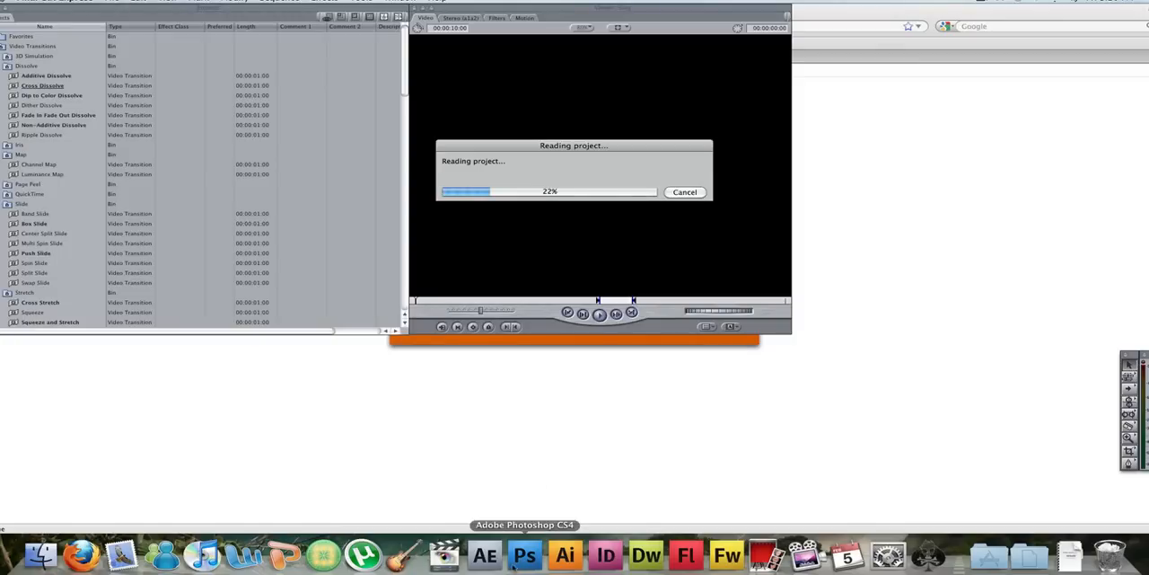
left_click(524, 553)
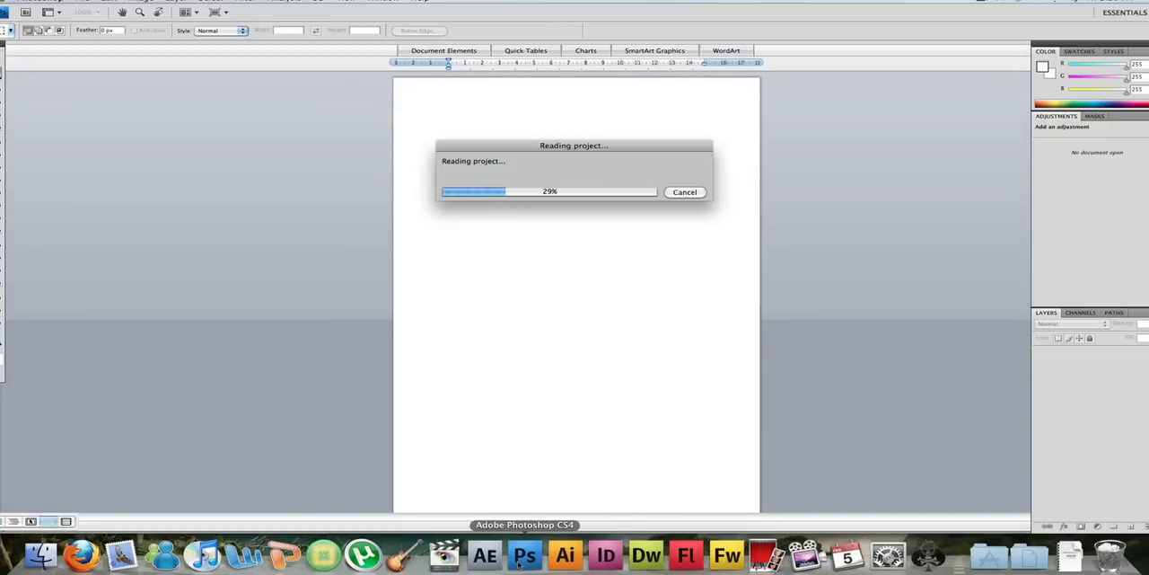
left_click(564, 553)
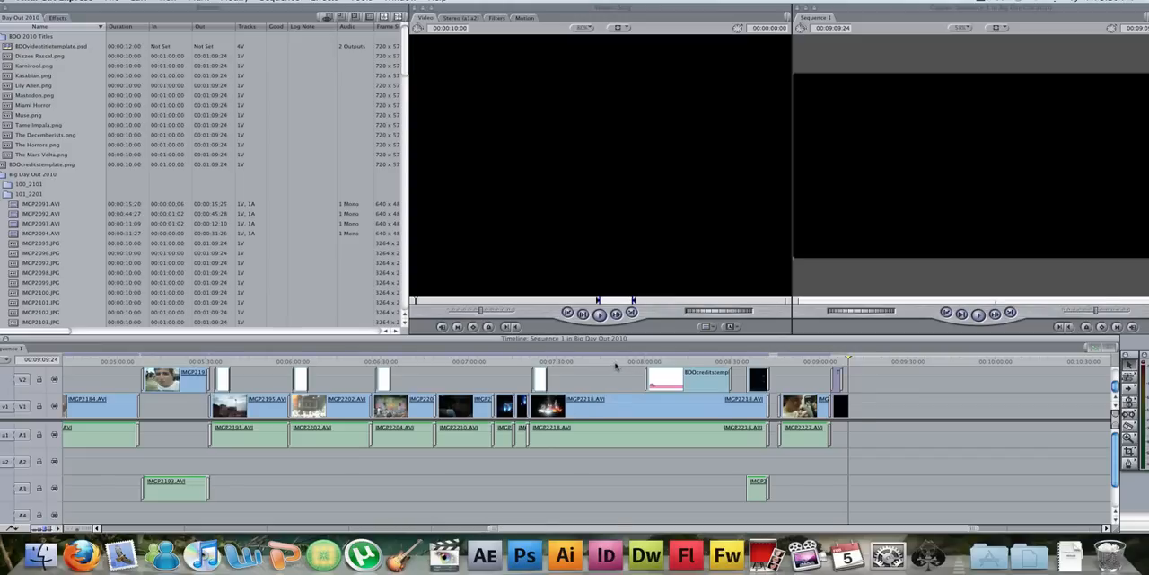
- Play the edited sequence so the Big Day Out title footage shows in the Canvas
left_click(622, 359)
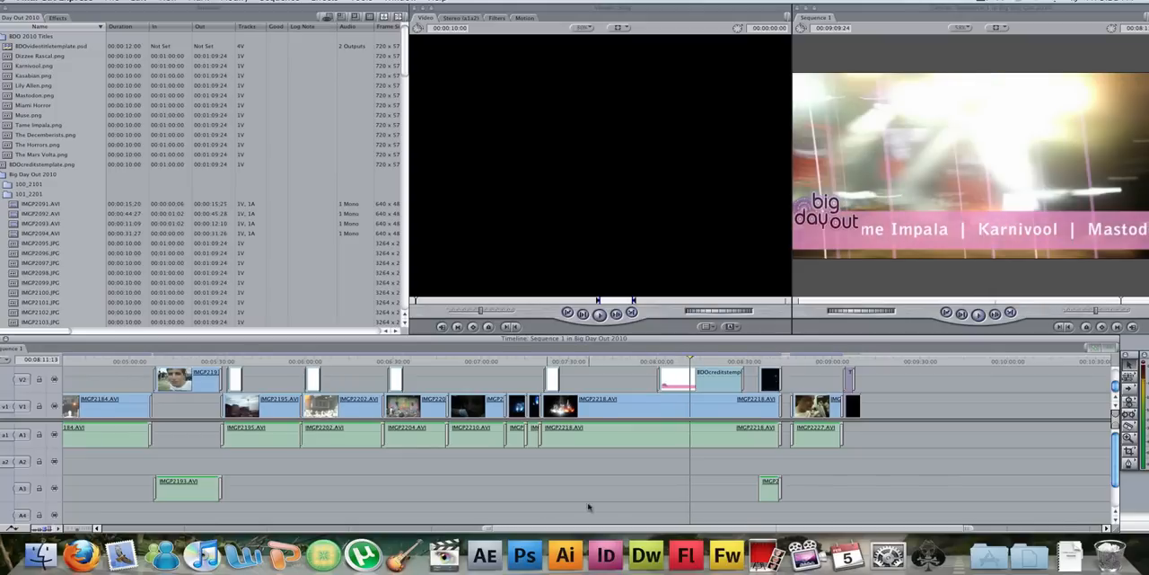
- Switch to Photoshop CS4 and acknowledge its pixel aspect ratio correction alert
left_click(524, 553)
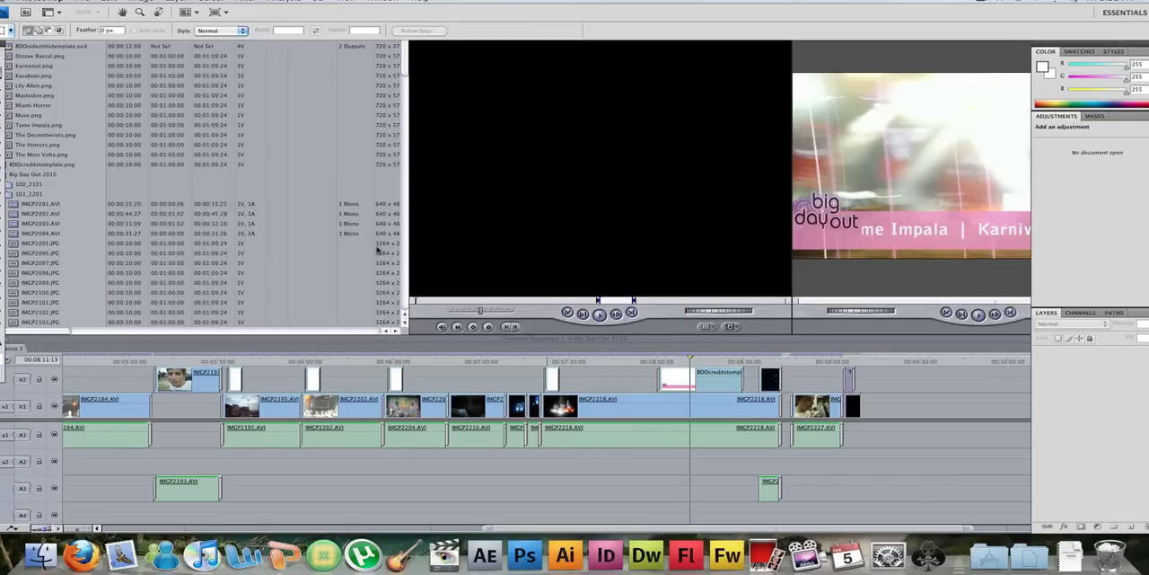
left_click(21, 4)
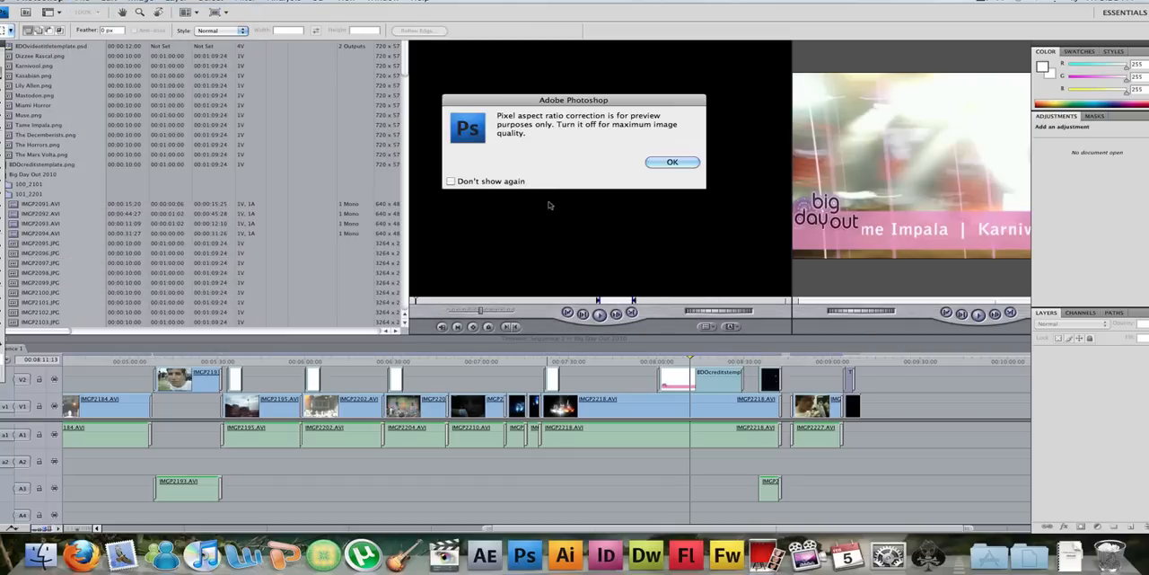
left_click(672, 161)
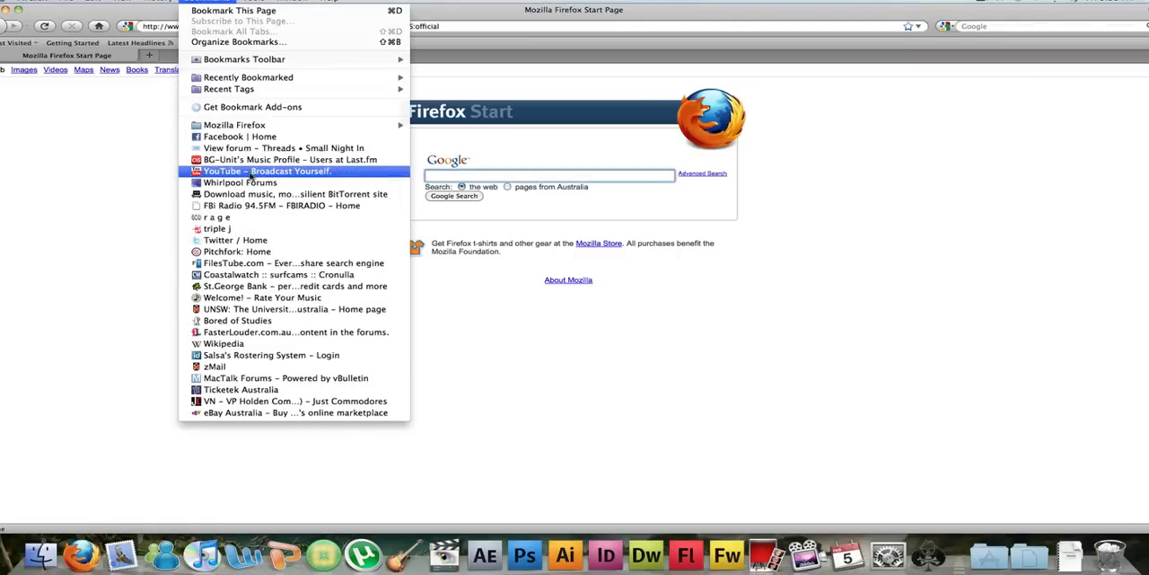
- Go to the YouTube bookmark, search for HD, and start playing Asteroid Impact (HD)
left_click(265, 171)
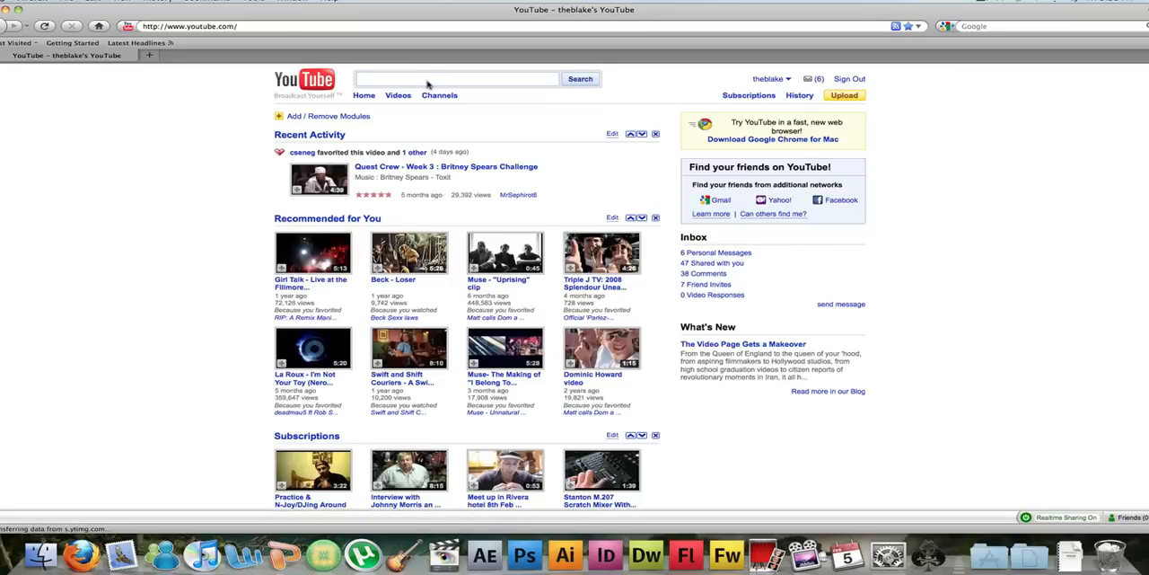
left_click(580, 79)
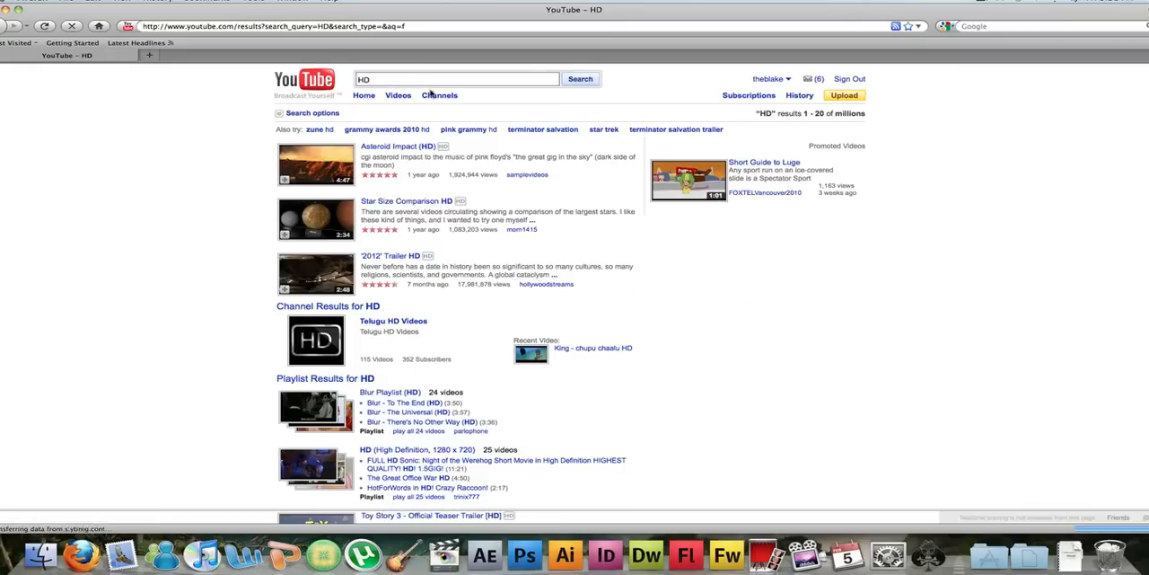
left_click(399, 145)
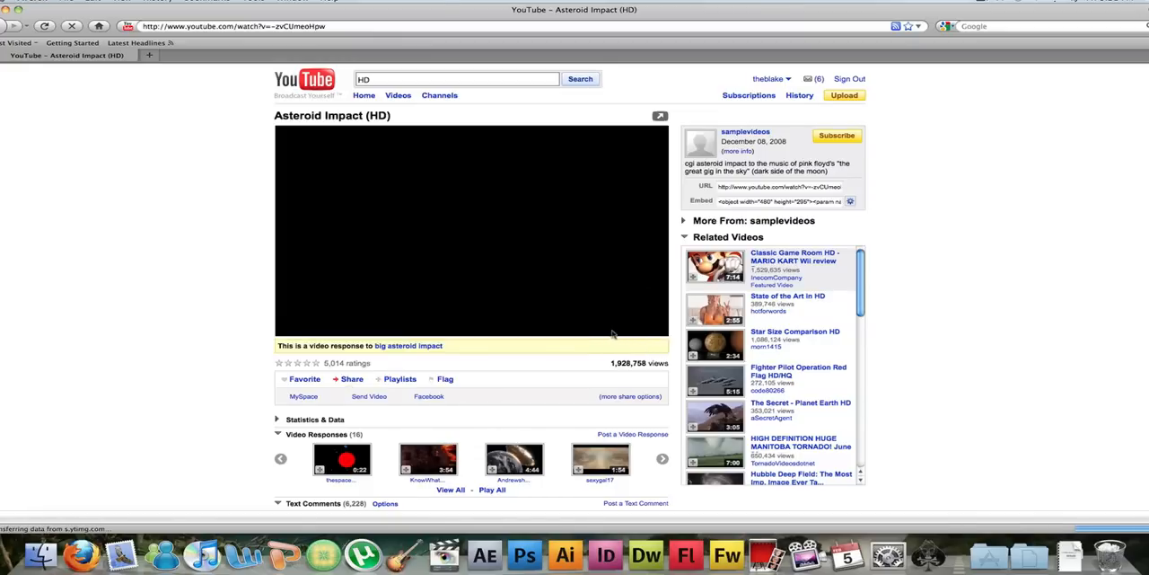
left_click(470, 231)
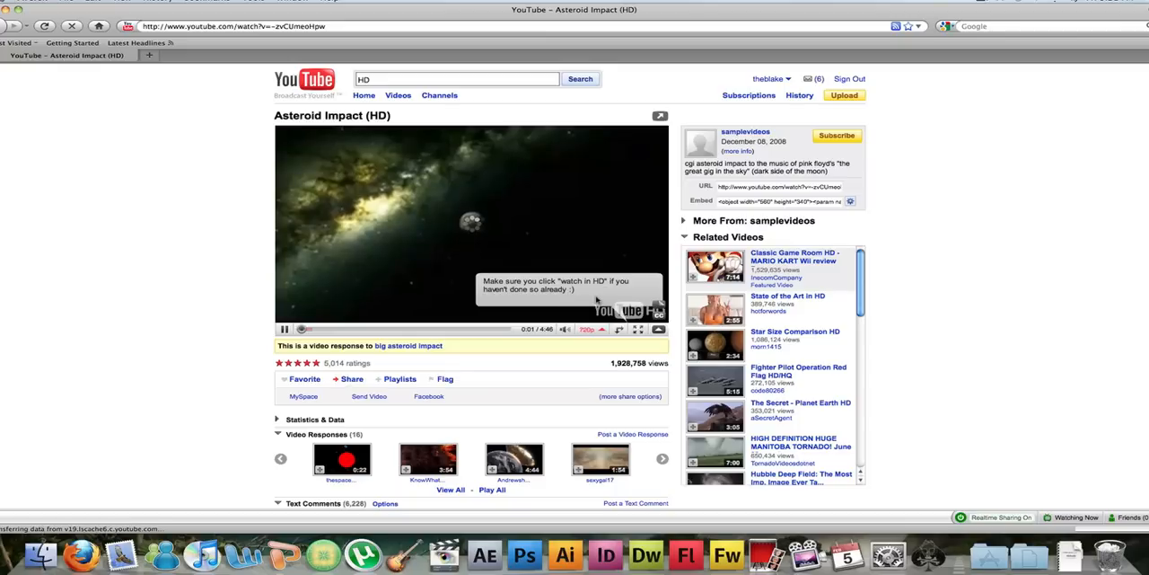